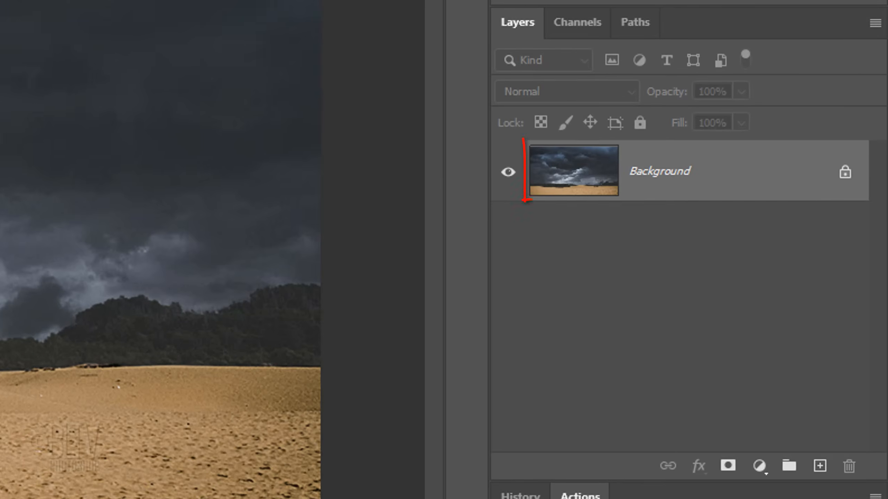
# Step: Duplicate the Background layer with Ctrl+J to create Layer 1 above the original
pyautogui.press('Ctrl+j')
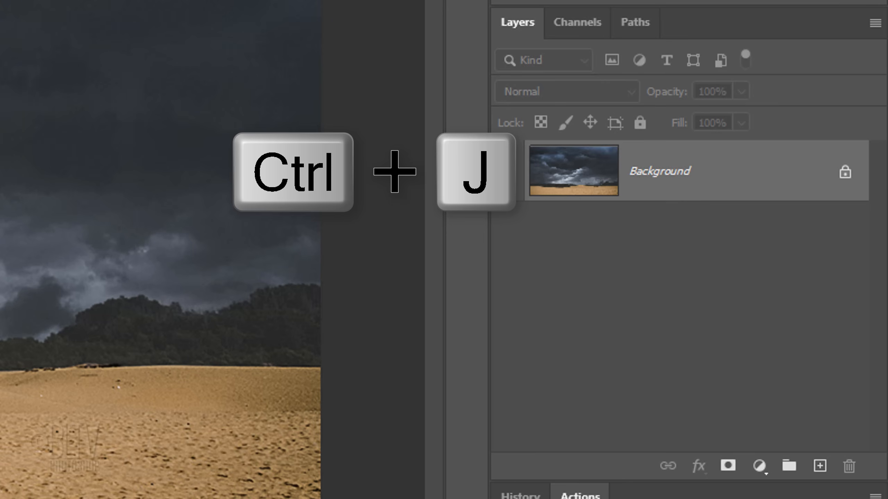
pyautogui.press('ctrl+j')
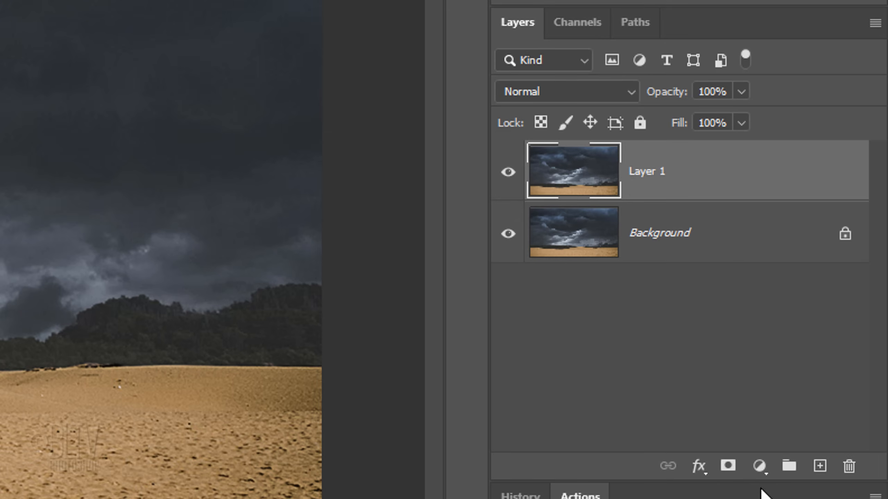
pyautogui.click(818, 466)
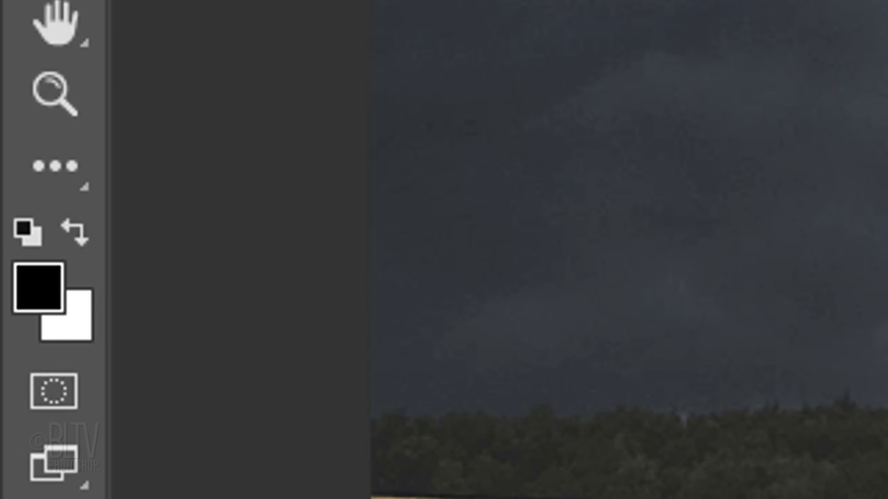
# Step: Reset colours to black/white and drag a linear gradient top to bottom on Layer 2
pyautogui.press('d')
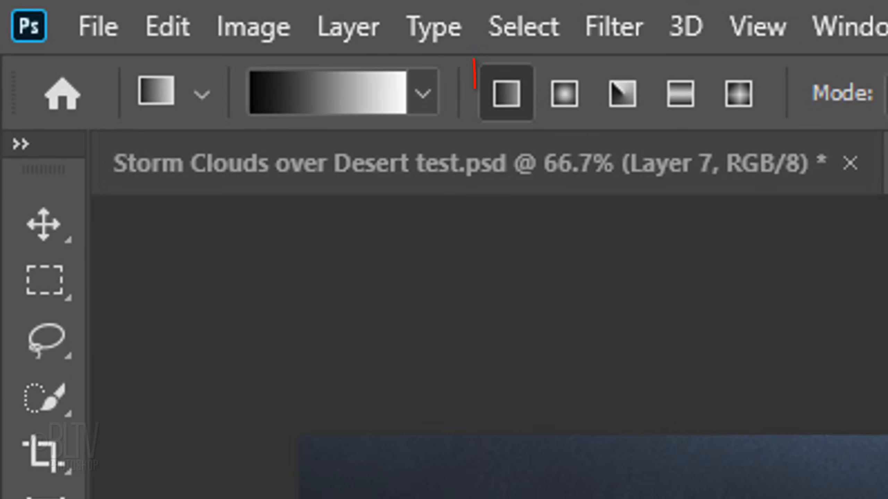
pyautogui.click(506, 94)
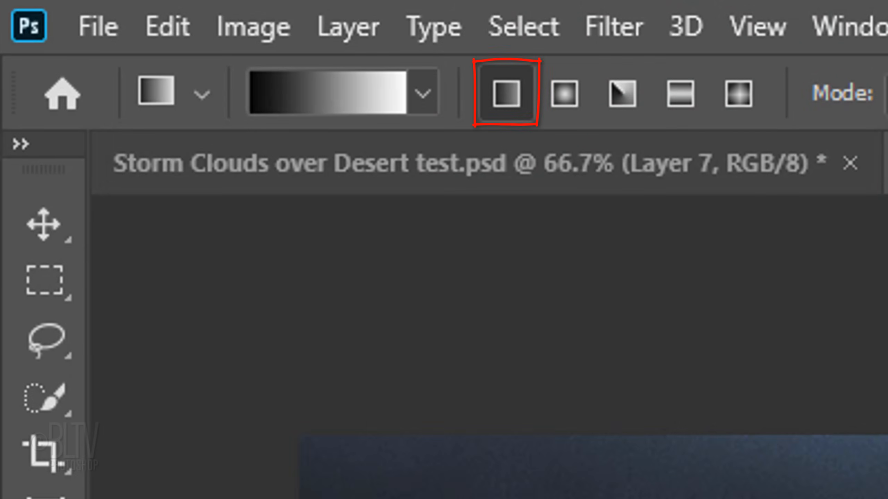
pyautogui.click(422, 92)
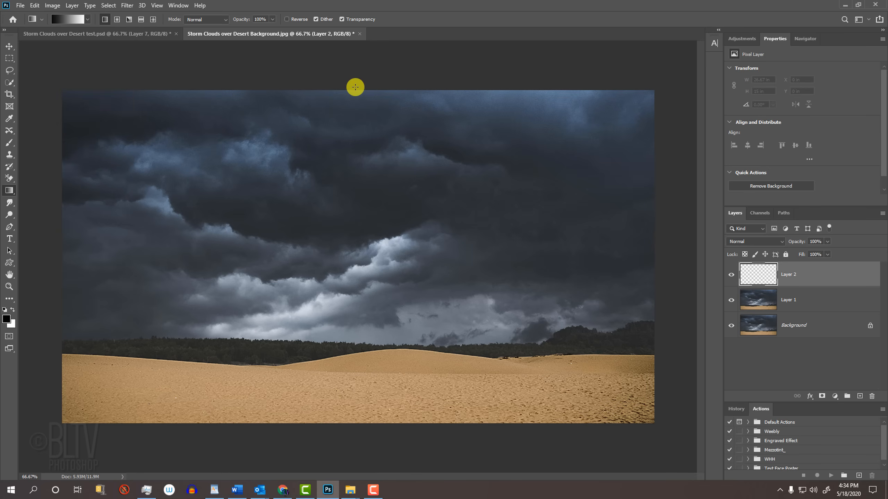
pyautogui.moveTo(355, 86); pyautogui.dragTo(360, 304)
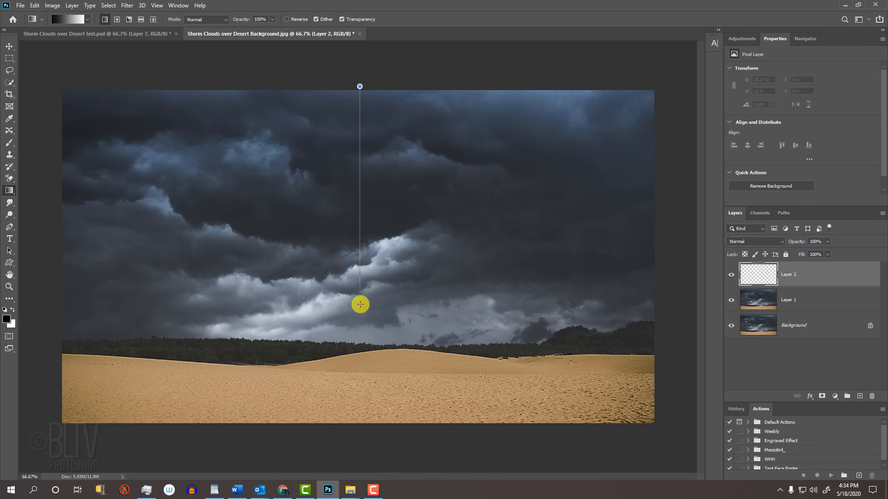
pyautogui.moveTo(359, 86); pyautogui.dragTo(350, 432)
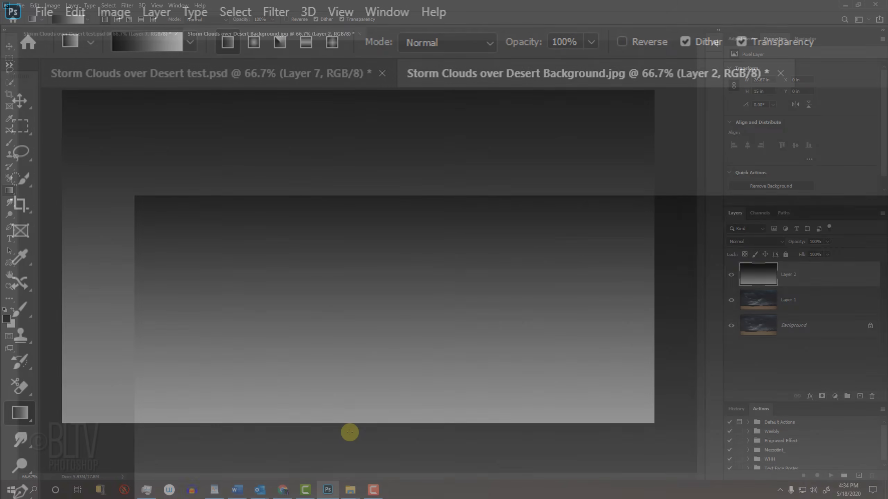
# Step: Render Difference Clouds on the gradient and invert it so the veins glow white
pyautogui.click(275, 11)
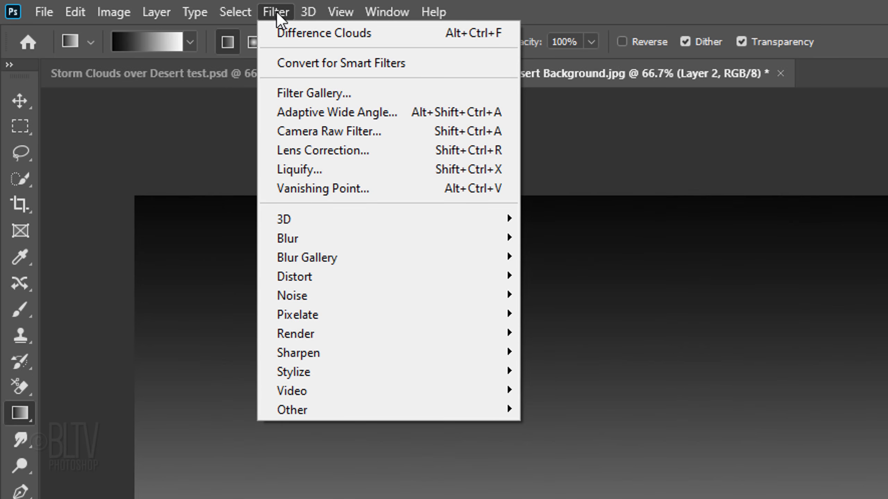
pyautogui.moveTo(294, 333)
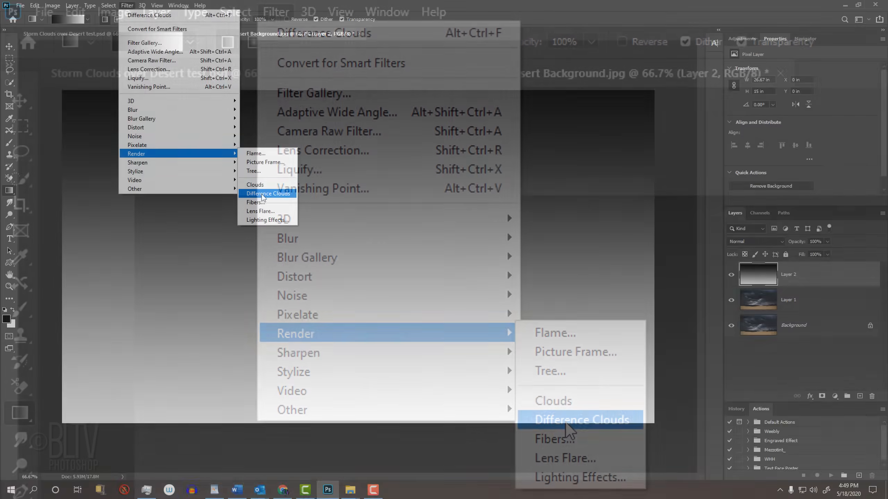
pyautogui.click(582, 419)
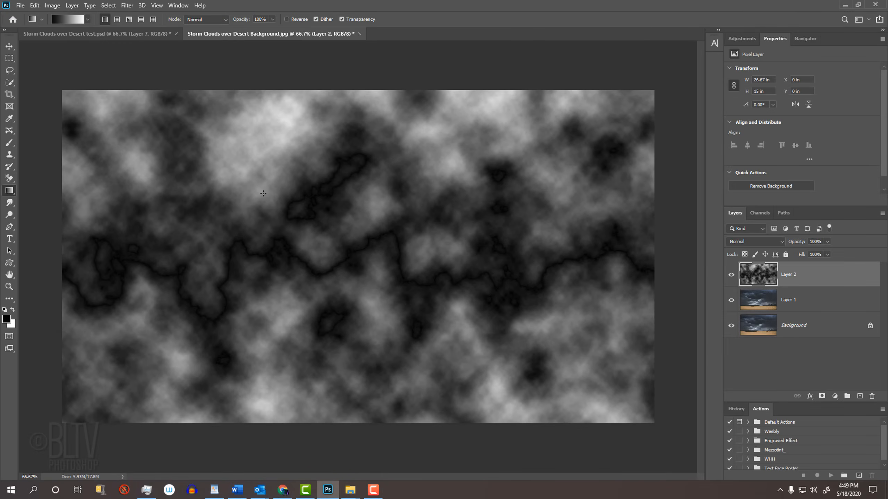
pyautogui.press('ctrl+i')
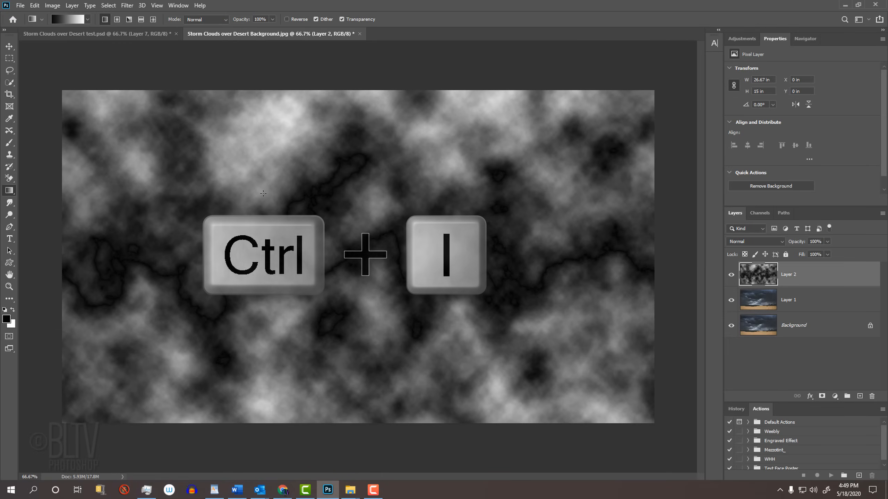
pyautogui.press('ctrl+i')
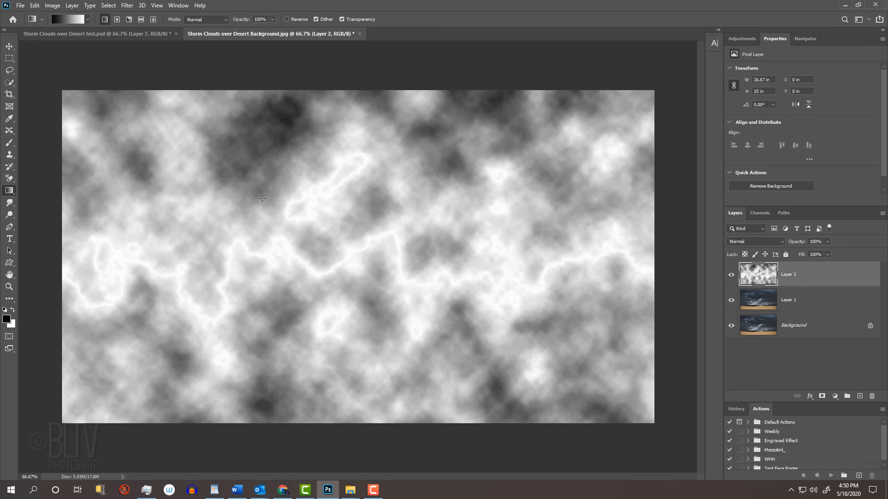
pyautogui.press('ctrl+l')
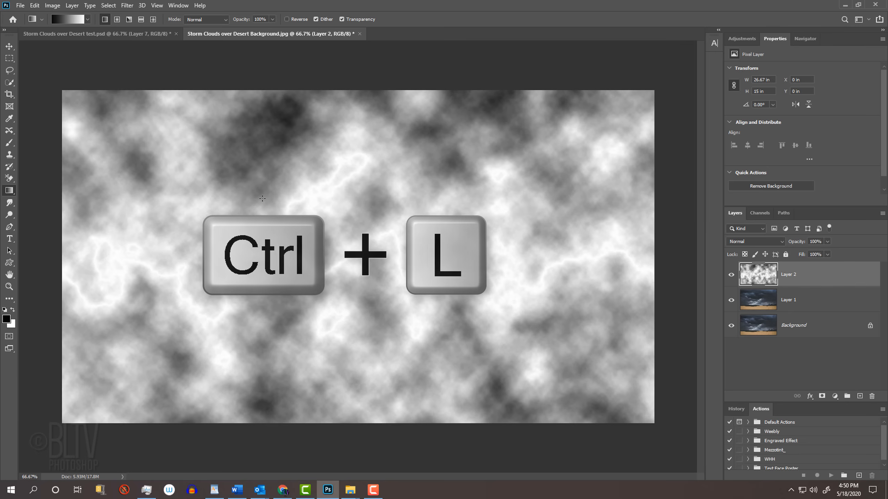
# Step: Apply Levels with black input 200 and midtone .24 to leave thin white bolts on black
pyautogui.press('ctrl+l')
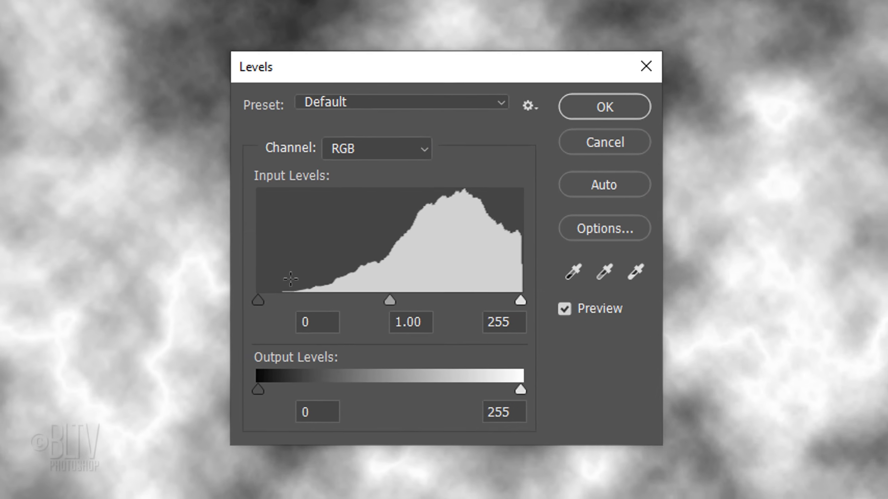
pyautogui.click(317, 323)
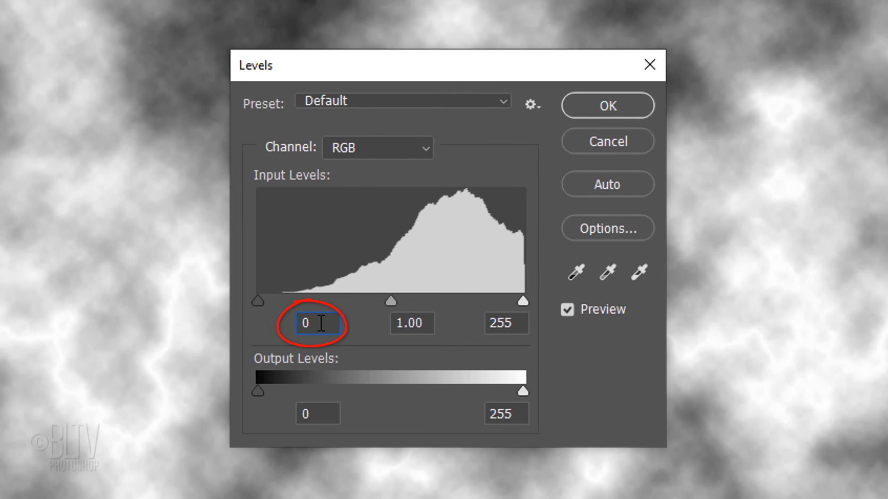
pyautogui.write('200')
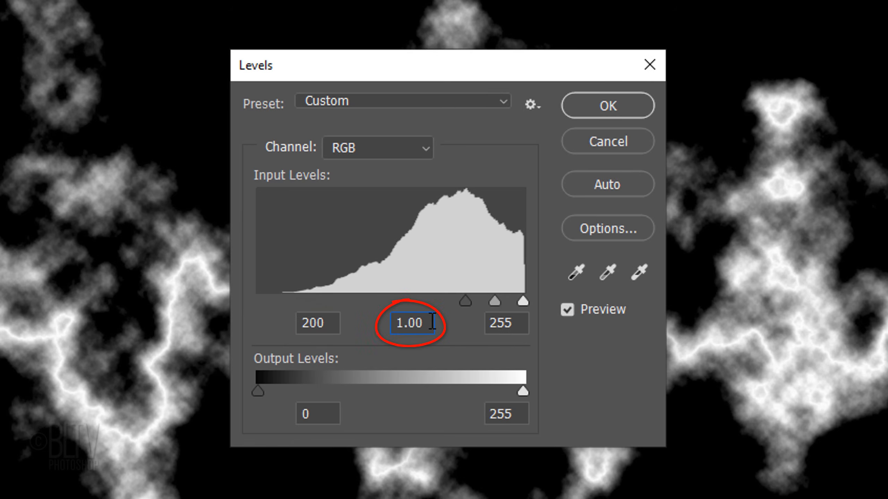
pyautogui.write('.24')
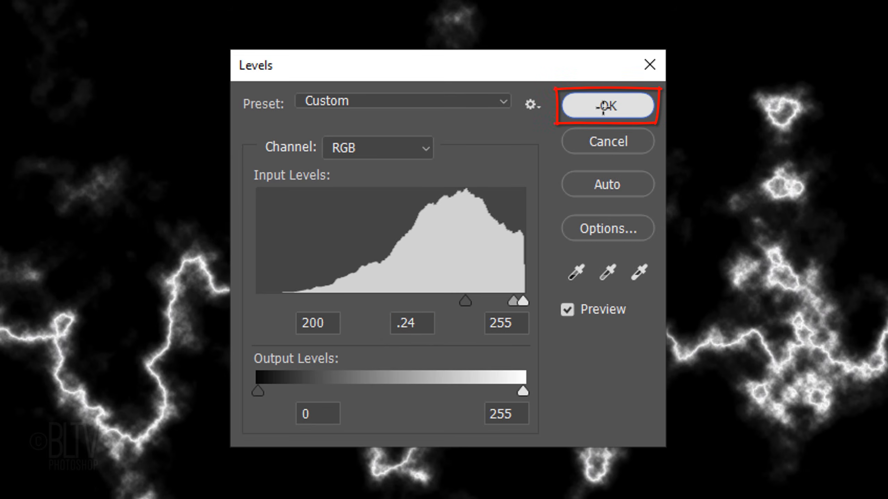
pyautogui.click(606, 105)
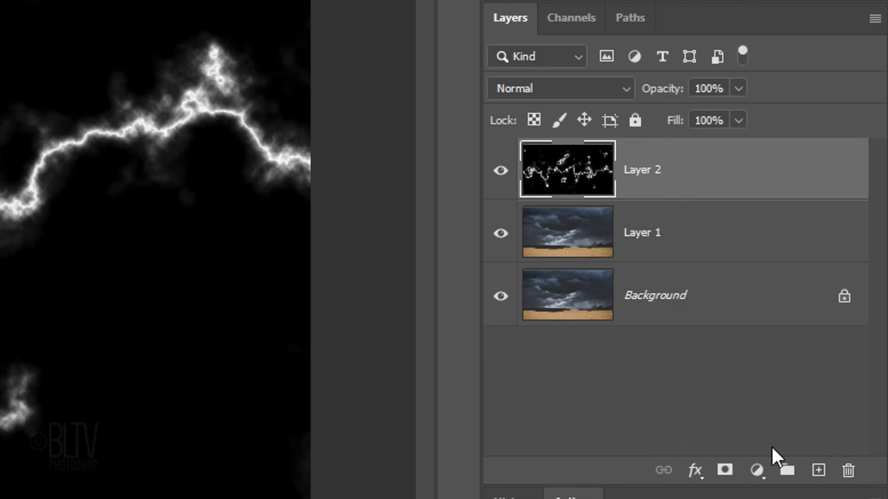
# Step: Set the Brush to Normal mode at 100% opacity and paint black over the surplus streaks
pyautogui.click(817, 470)
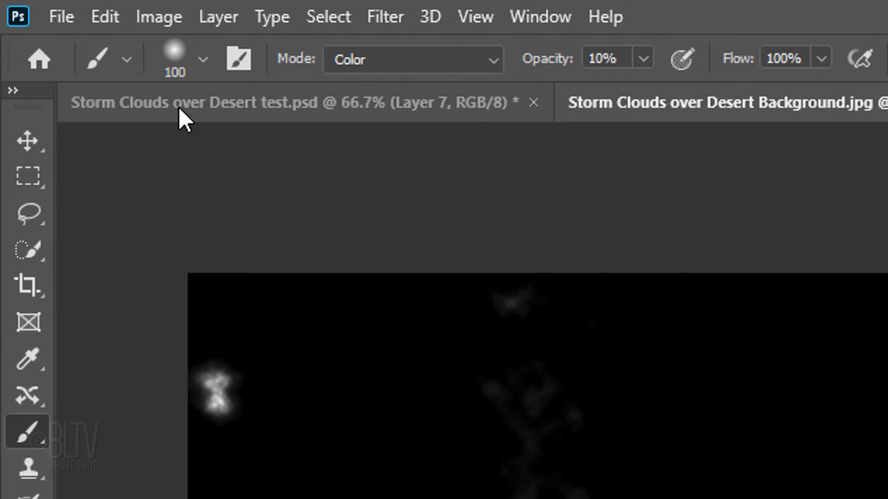
pyautogui.click(199, 59)
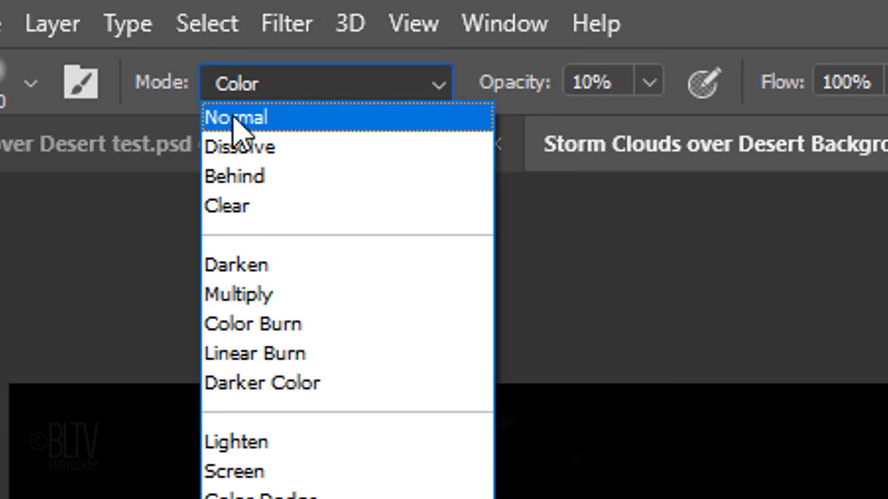
pyautogui.click(237, 117)
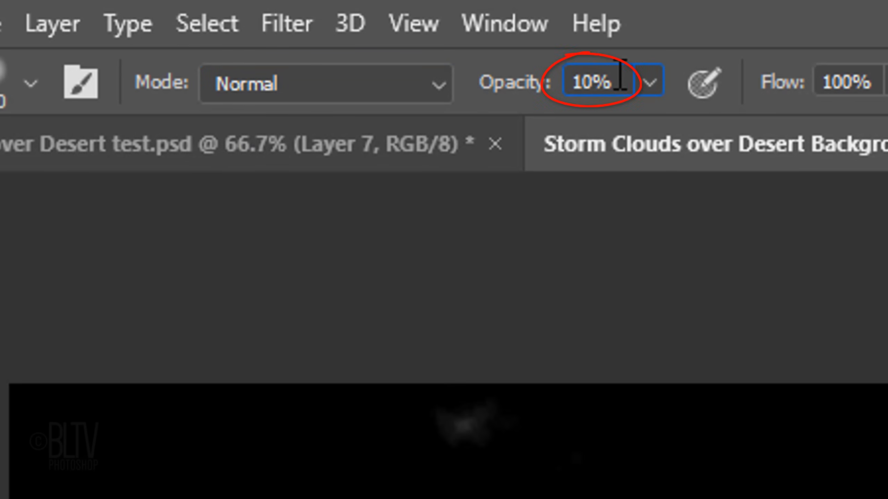
pyautogui.write('100%')
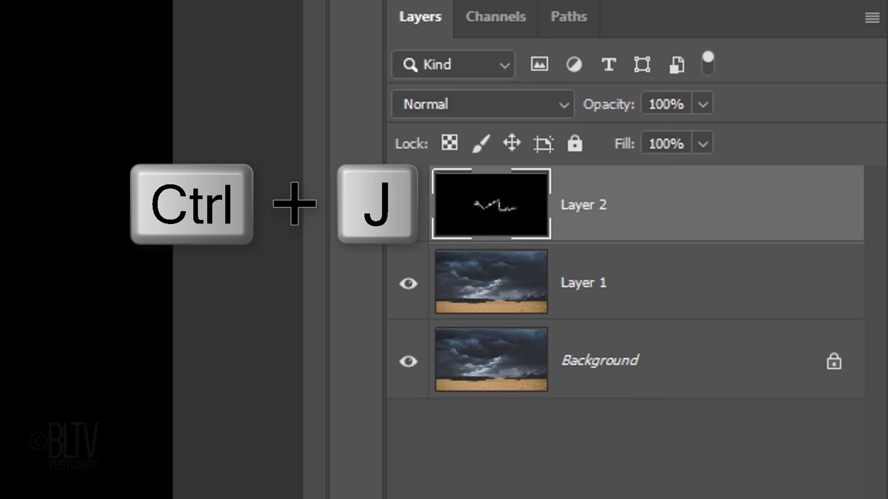
# Step: Copy the bolt into its own Layer 3, then hide and delete the black Layer 2
pyautogui.press('ctrl+j')
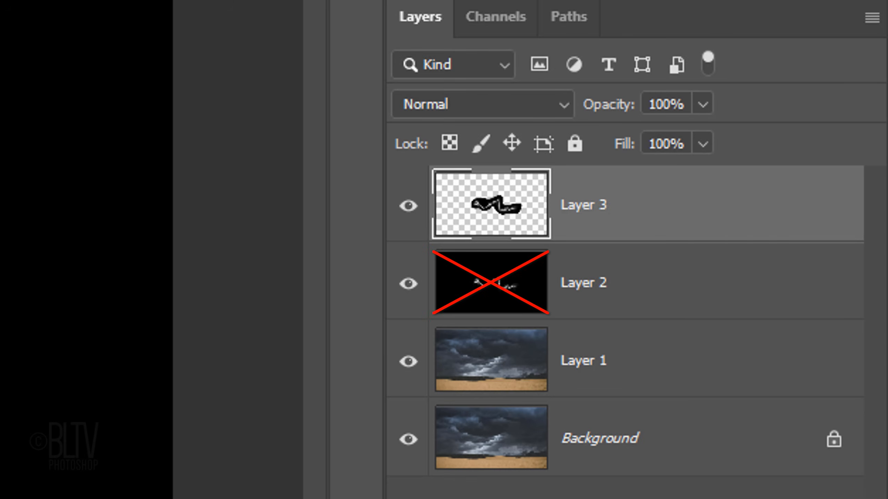
pyautogui.click(489, 282)
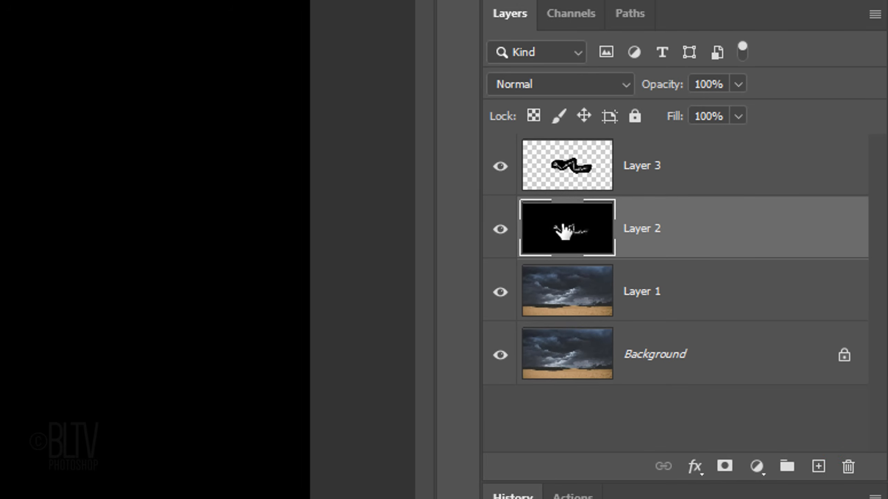
pyautogui.press('Delete')
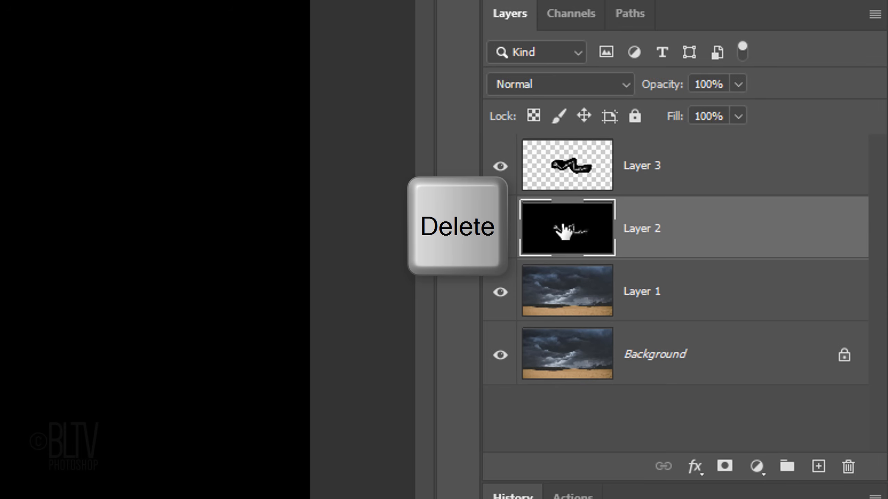
pyautogui.press('Delete')
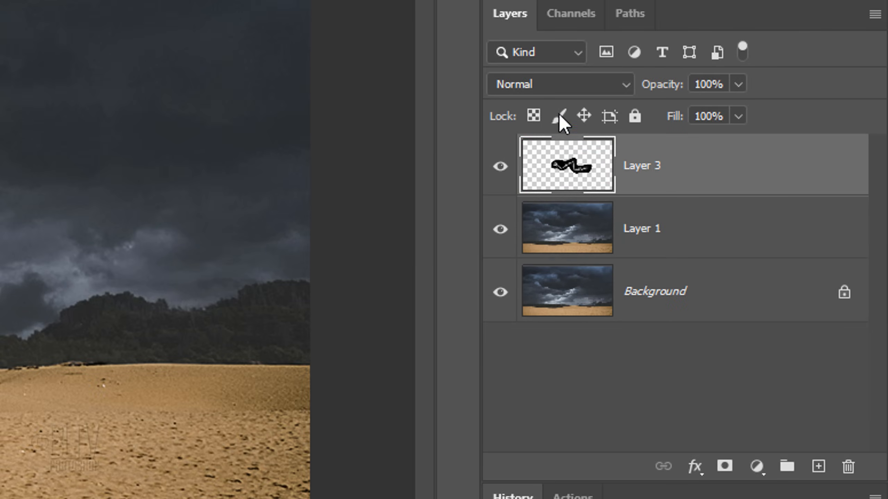
# Step: Set Layer 3's blend mode to Screen so the black drops out around the bolt
pyautogui.click(558, 84)
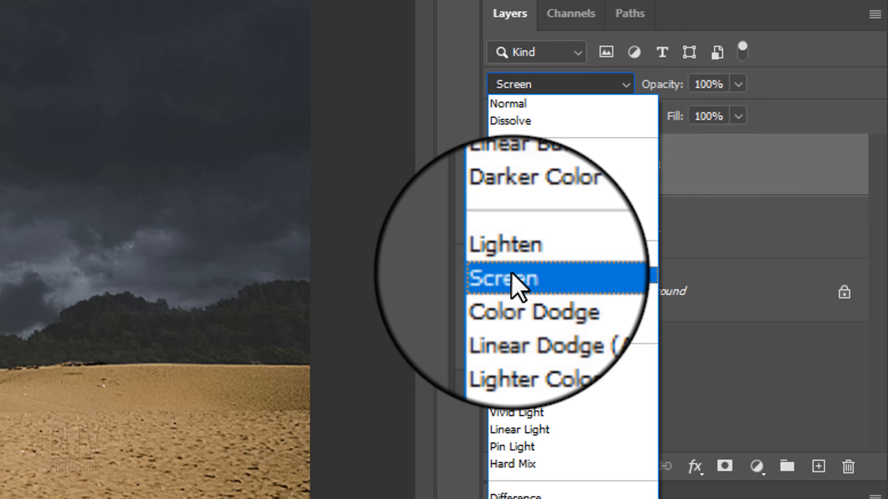
pyautogui.click(507, 279)
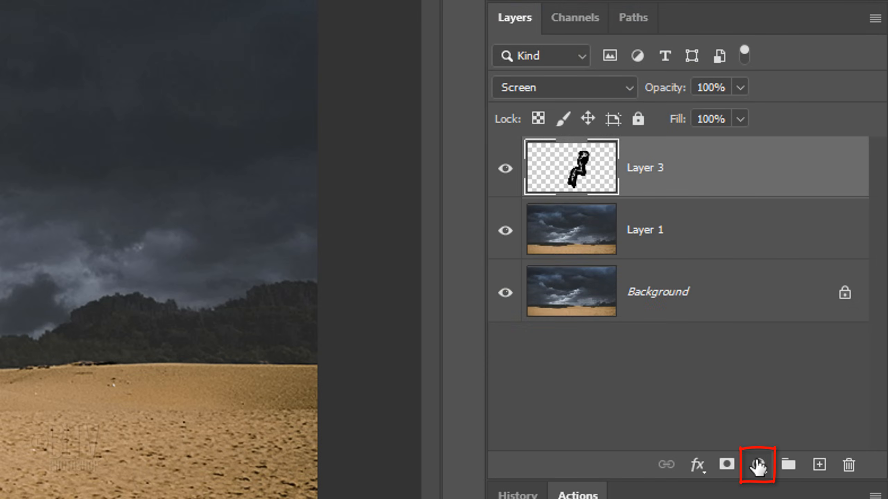
# Step: Add a Hue/Saturation layer clipped to Layer 3 with Colorize on and Hue 206
pyautogui.click(756, 465)
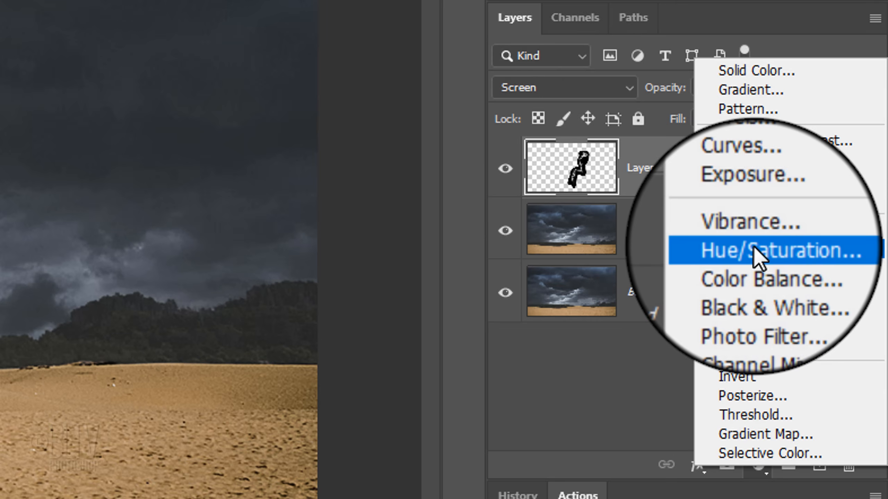
pyautogui.click(777, 250)
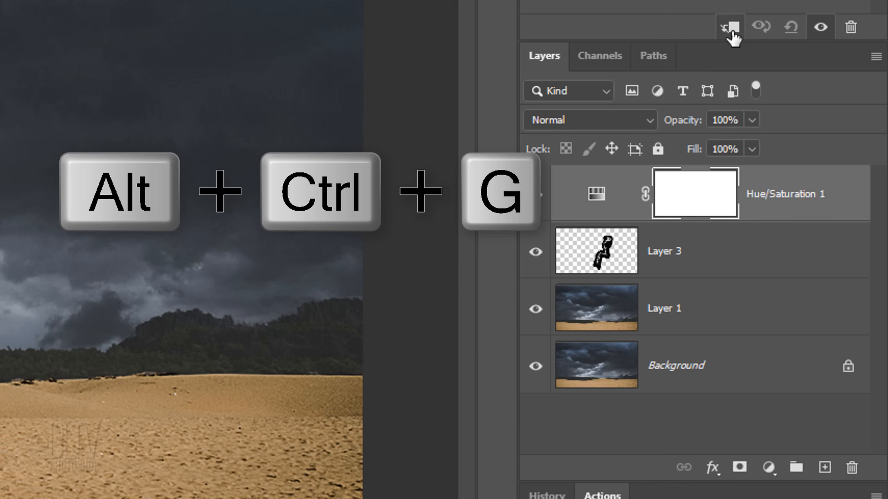
pyautogui.press('alt+ctrl+g')
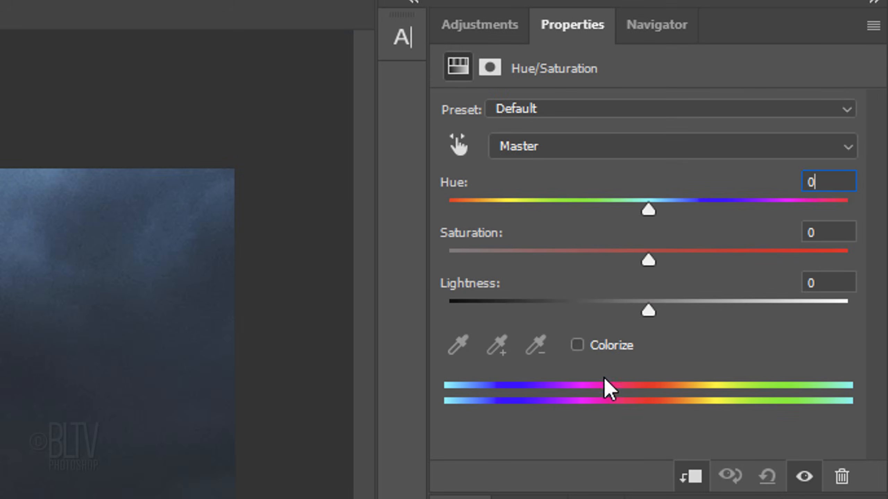
pyautogui.click(576, 345)
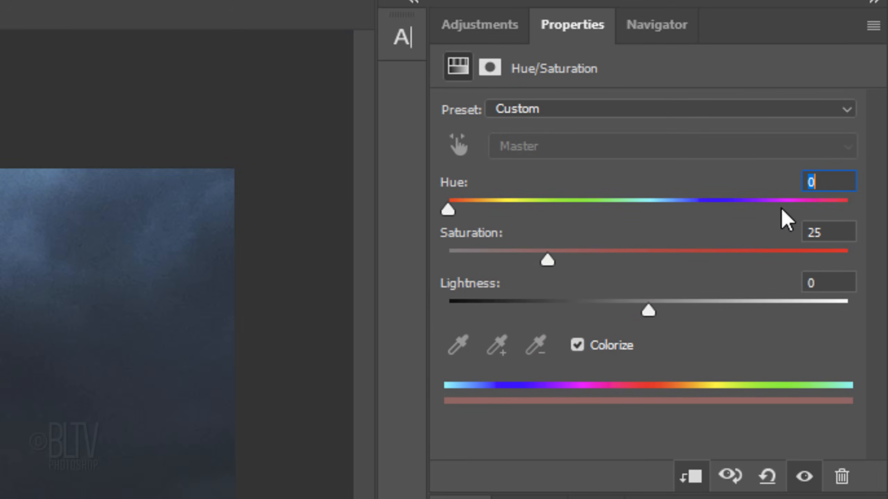
pyautogui.write('2')
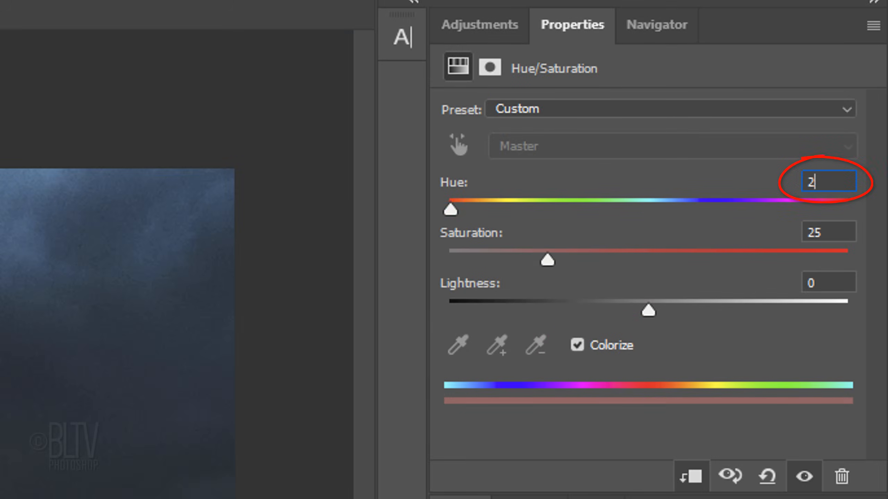
pyautogui.write('206')
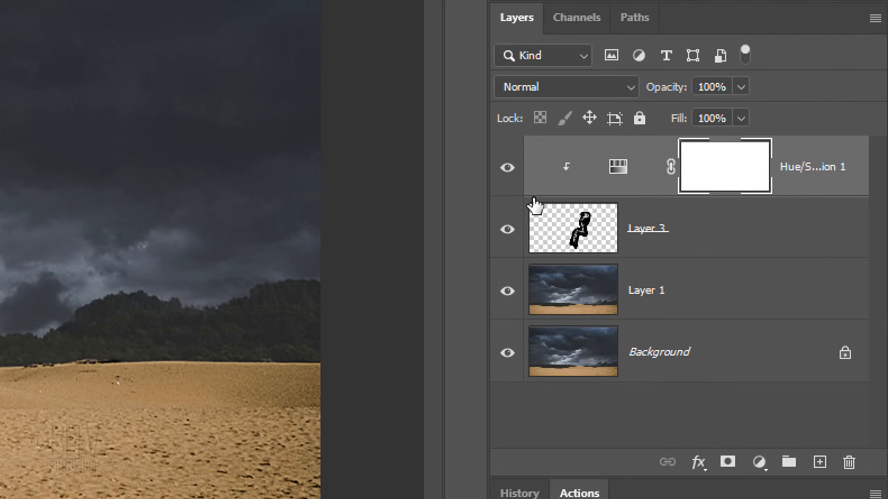
# Step: Hide the bolt layer and select the stormy sky above the tree line on Layer 1
pyautogui.click(507, 229)
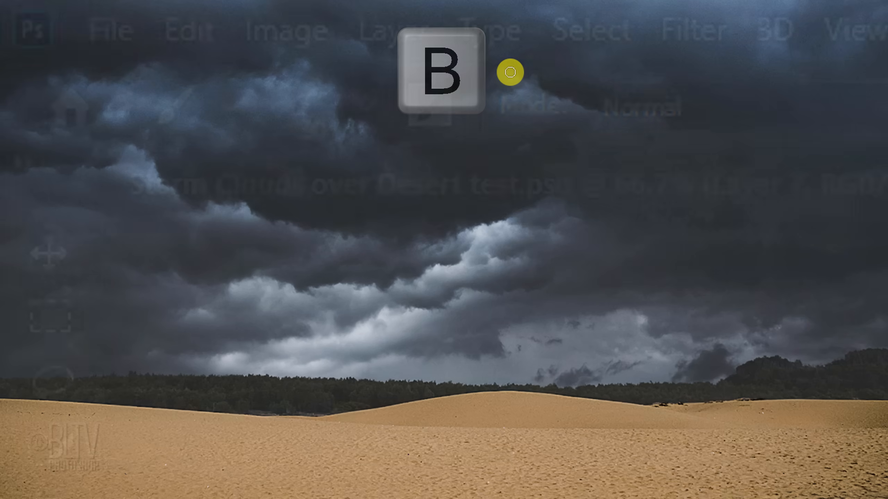
pyautogui.press('b')
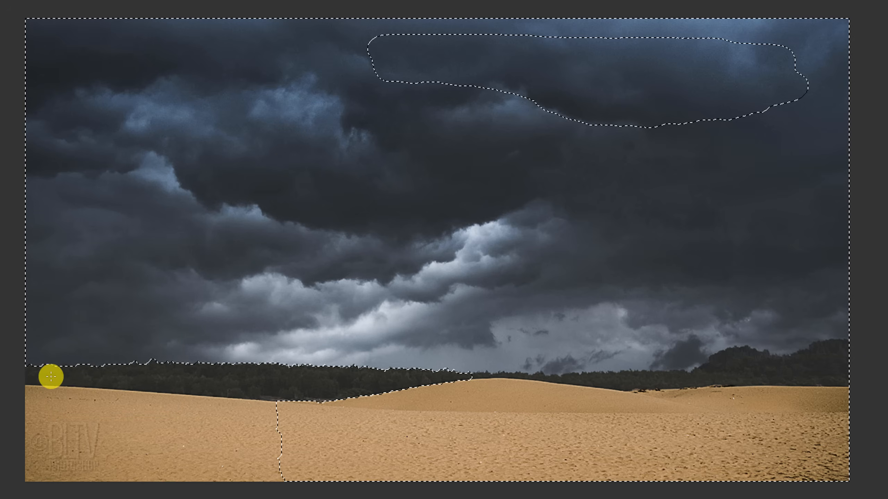
pyautogui.moveTo(54, 377); pyautogui.dragTo(690, 379)
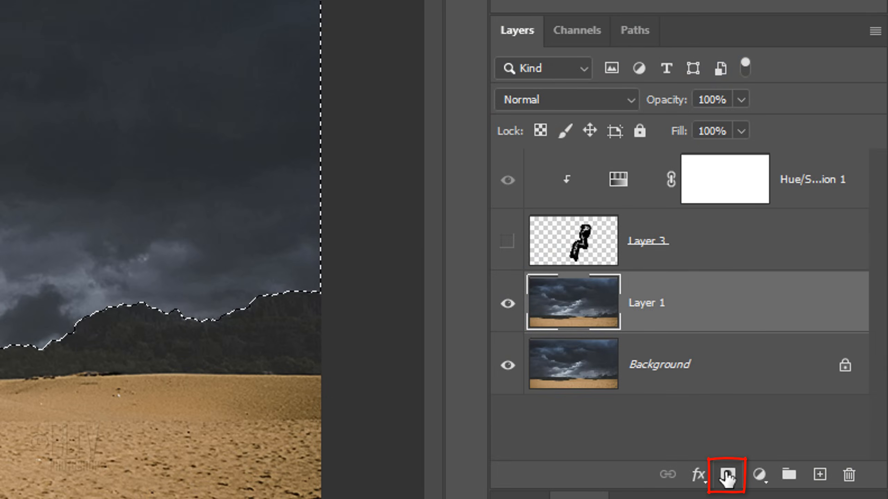
# Step: Add a layer mask to Layer 1 from the sky selection, revealing only the stormy sky
pyautogui.click(727, 474)
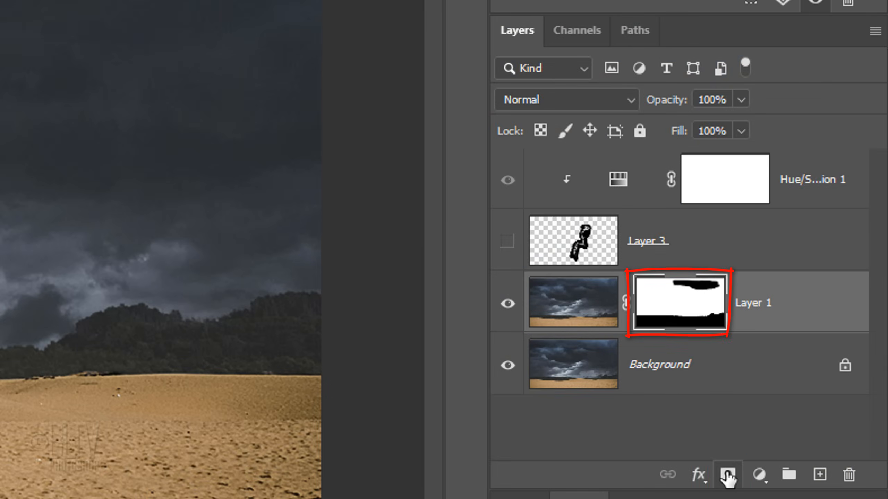
pyautogui.click(679, 300)
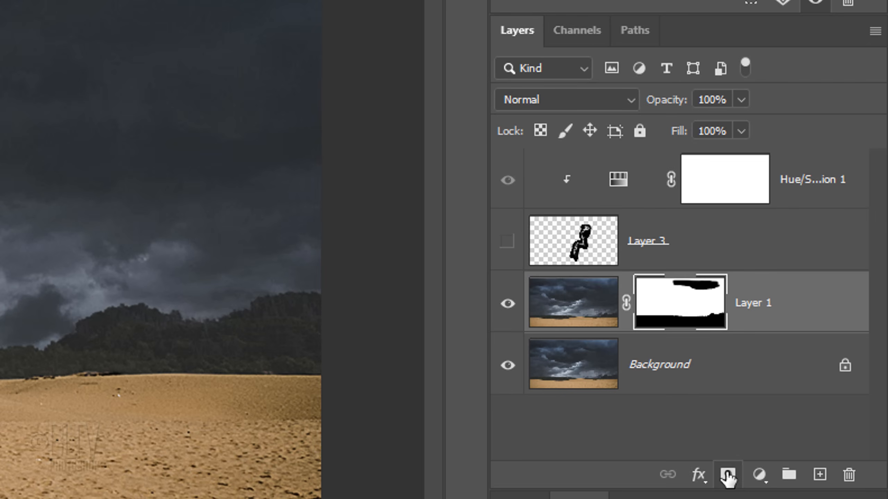
pyautogui.click(507, 242)
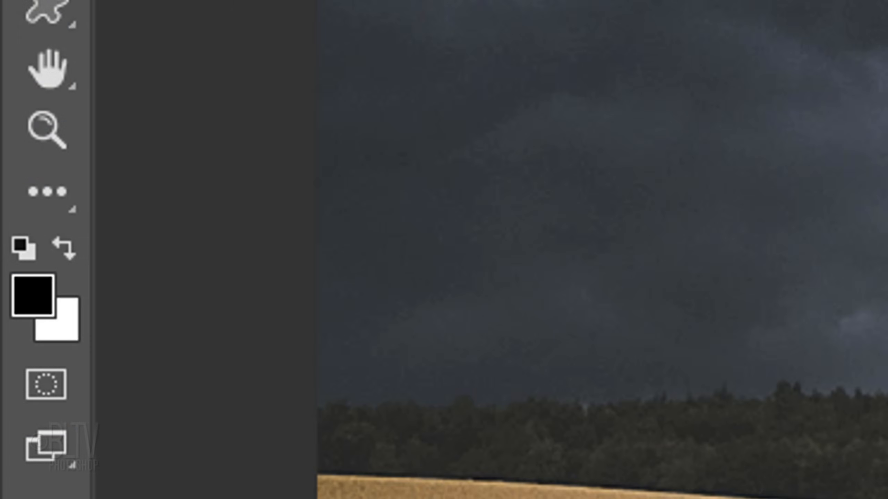
# Step: Make white the foreground colour and switch the Brush to Color Dodge mode
pyautogui.click(36, 300)
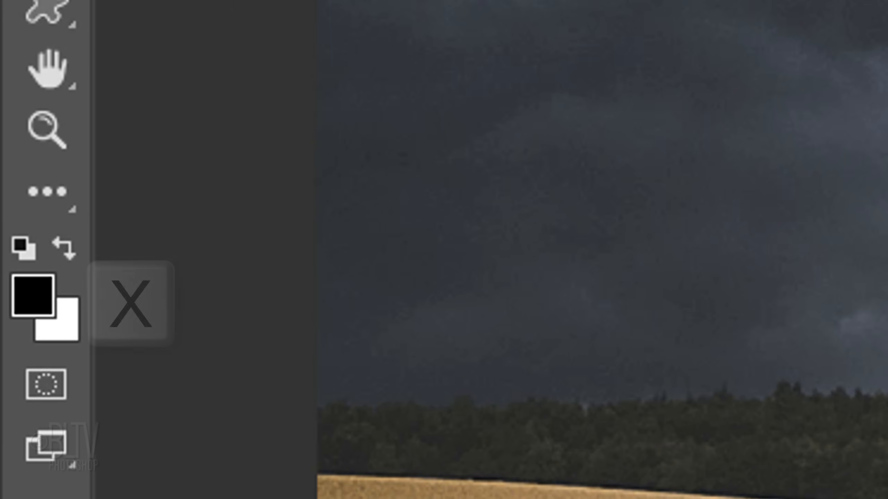
pyautogui.press('x')
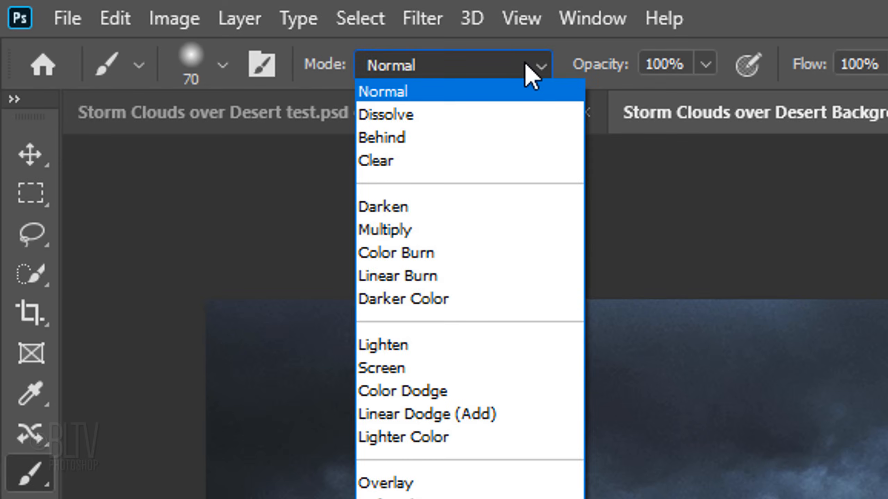
pyautogui.moveTo(403, 391)
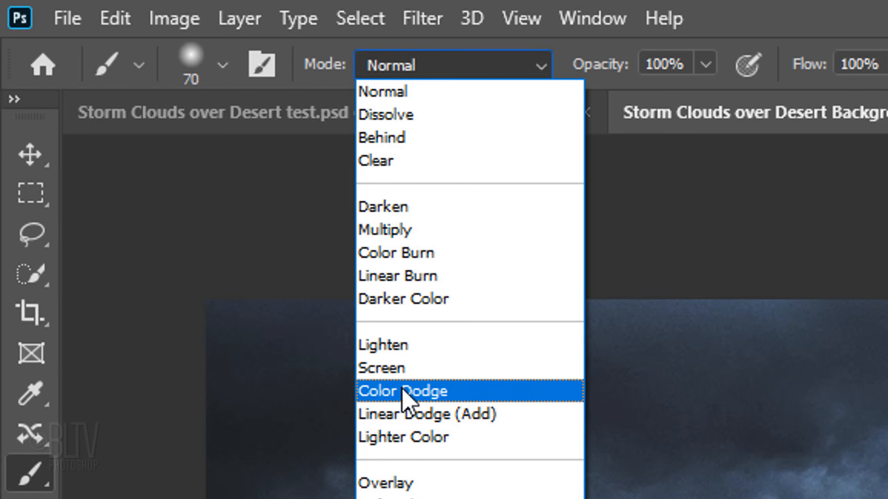
pyautogui.click(402, 392)
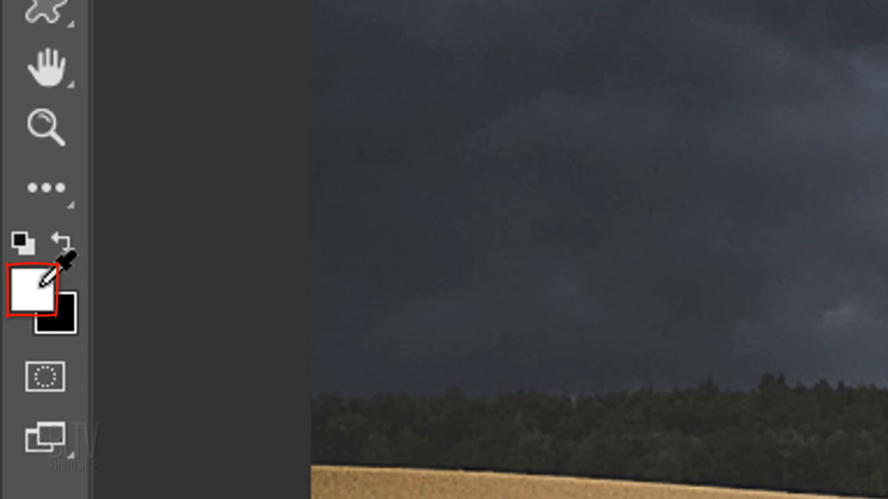
# Step: Pick bright lime green (89F730) as the painting colour in the Color Picker
pyautogui.click(29, 288)
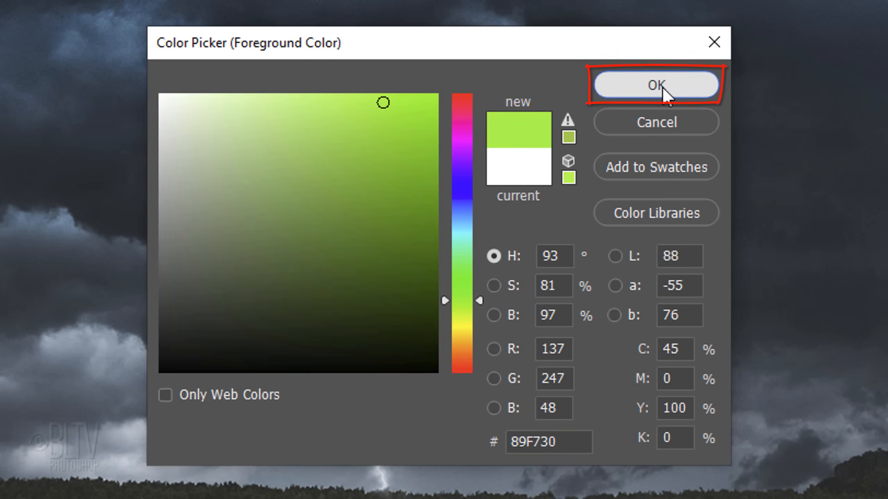
pyautogui.click(655, 85)
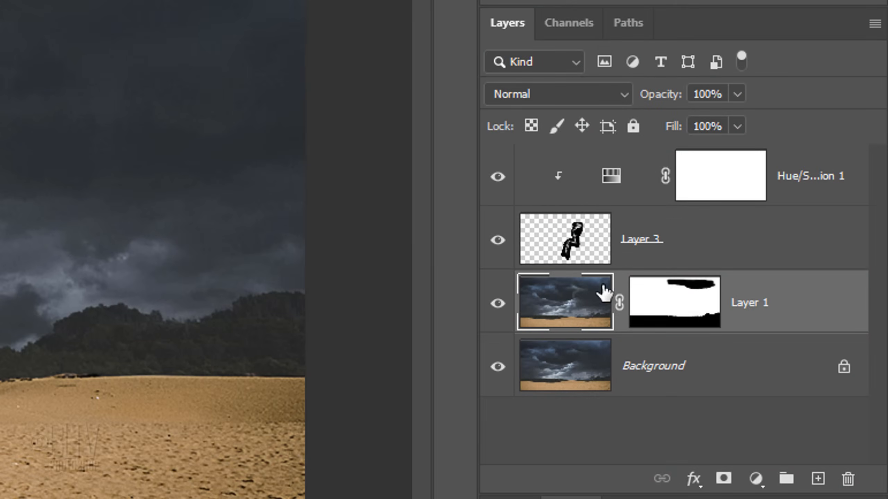
pyautogui.moveTo(670, 309)
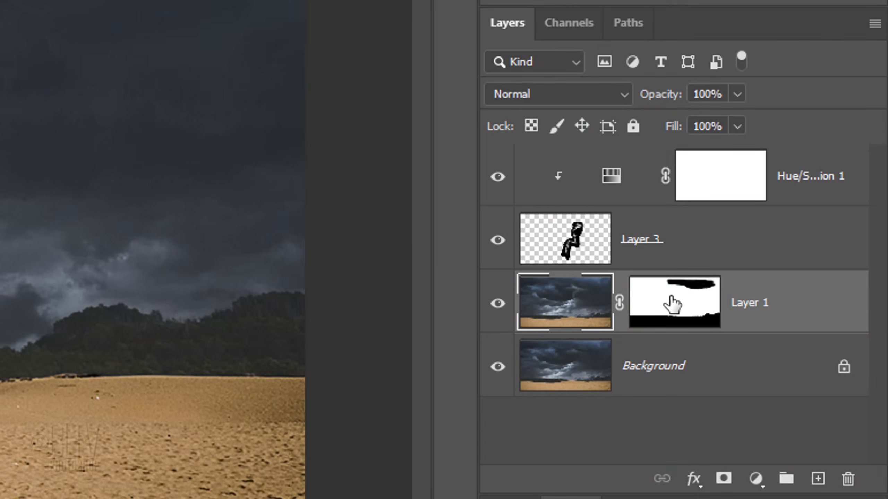